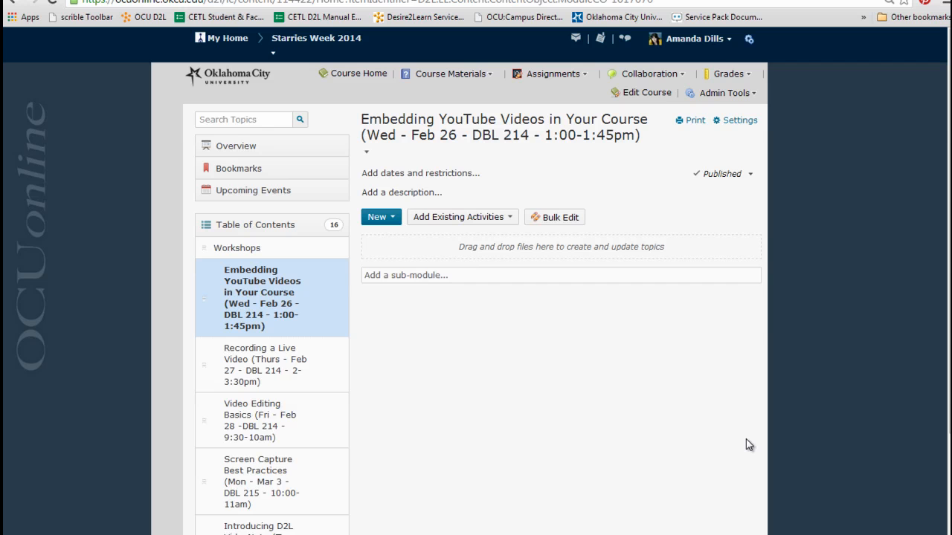
mouse_move(788, 146)
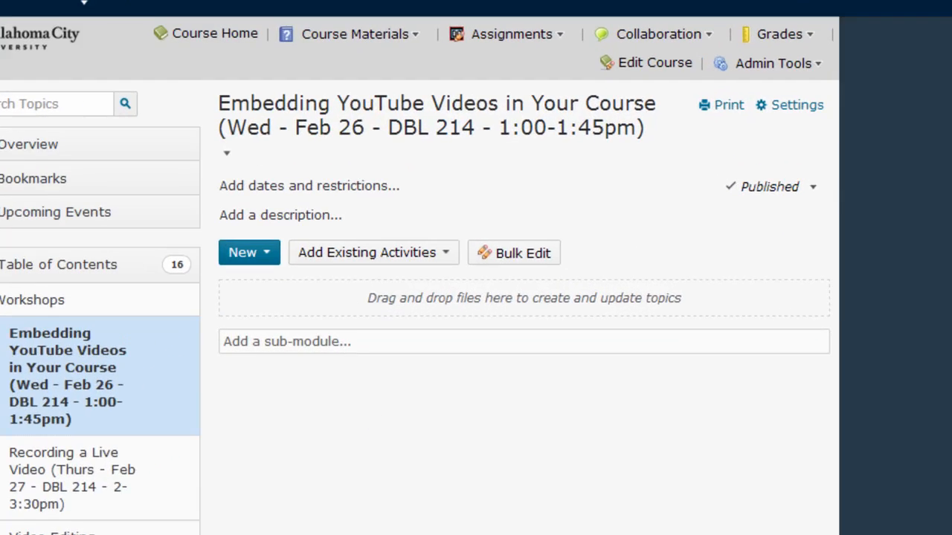
- Choose Create a File from the New menu in the Embedding YouTube Videos module
click(244, 252)
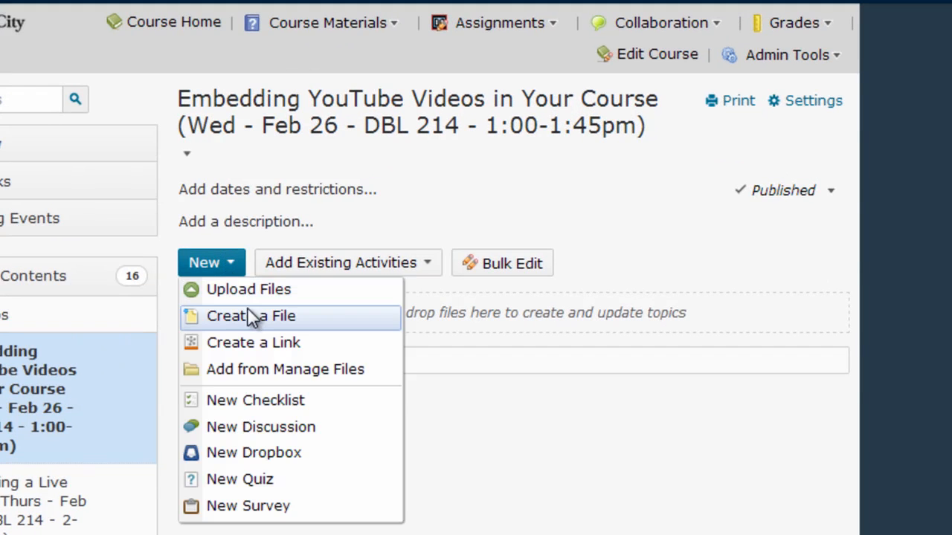
click(251, 315)
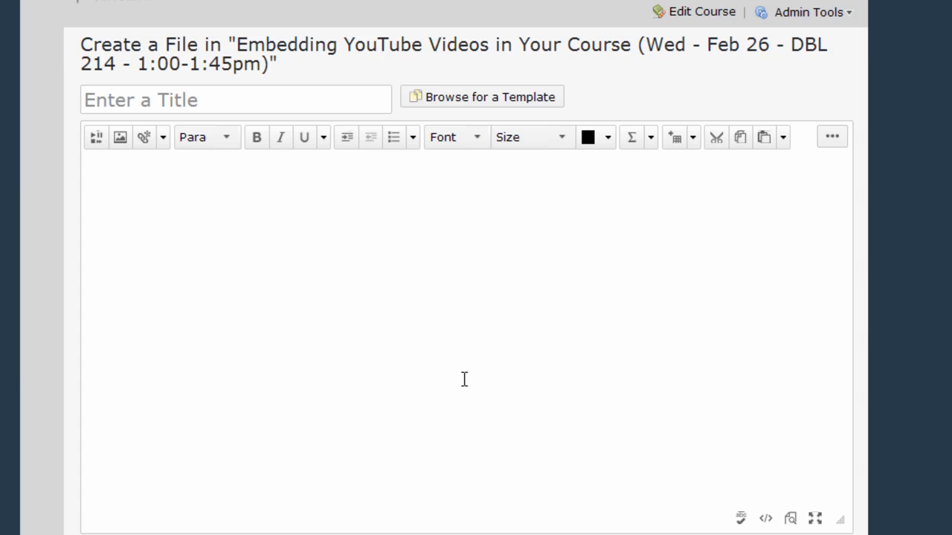
- Title the new file 'Sample Video' and bring up the Insert Stuff dialog
text(S)
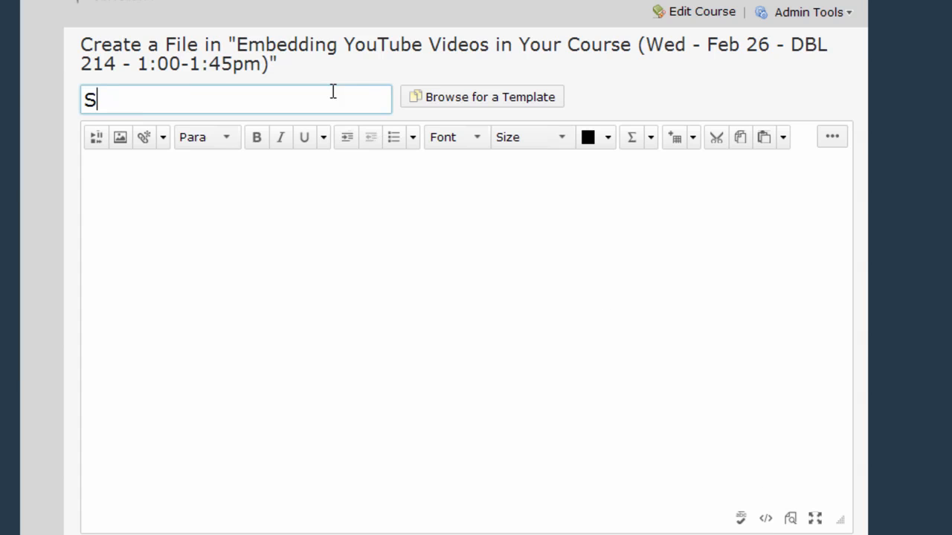
text(ample Video)
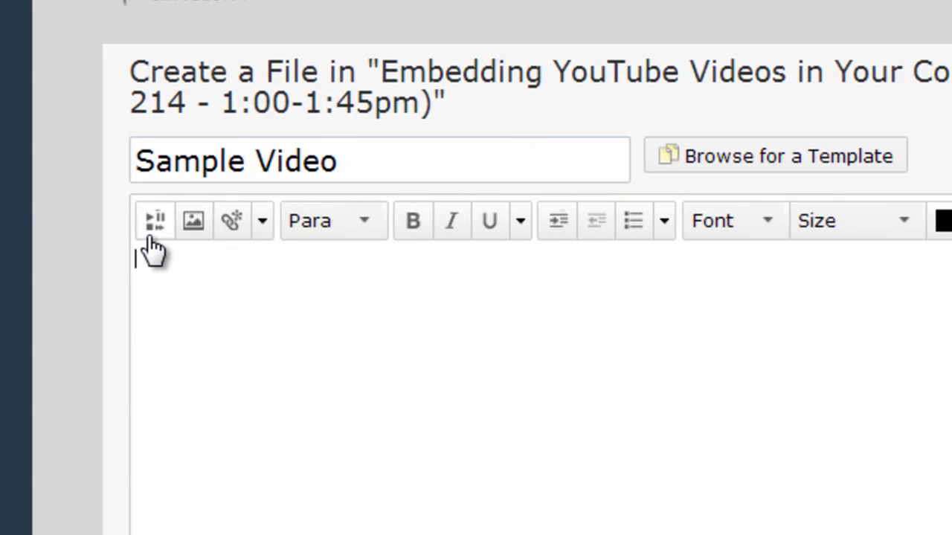
mouse_move(153, 220)
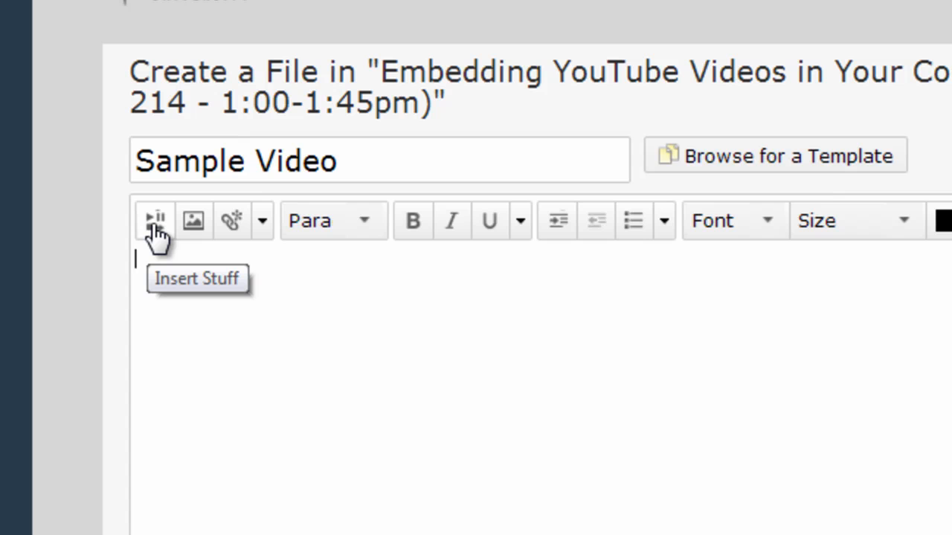
click(154, 220)
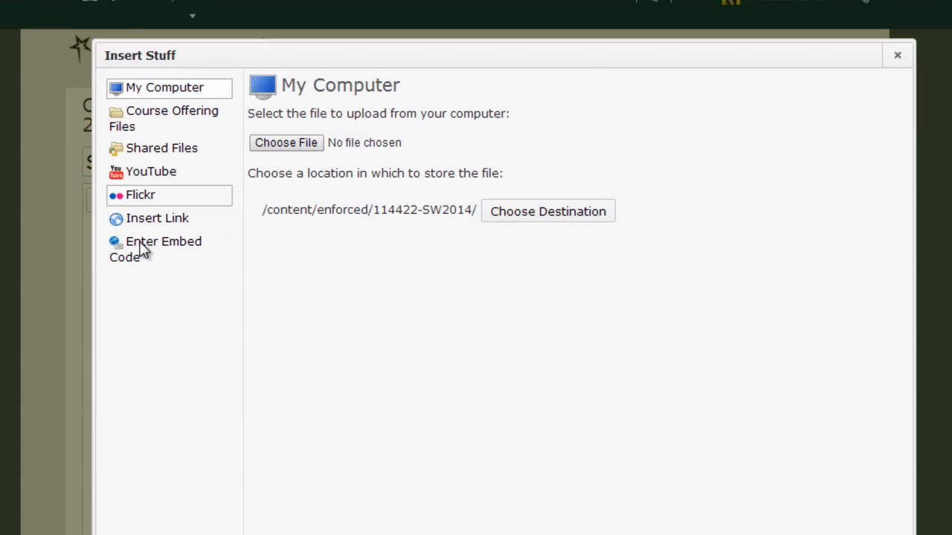
mouse_move(227, 309)
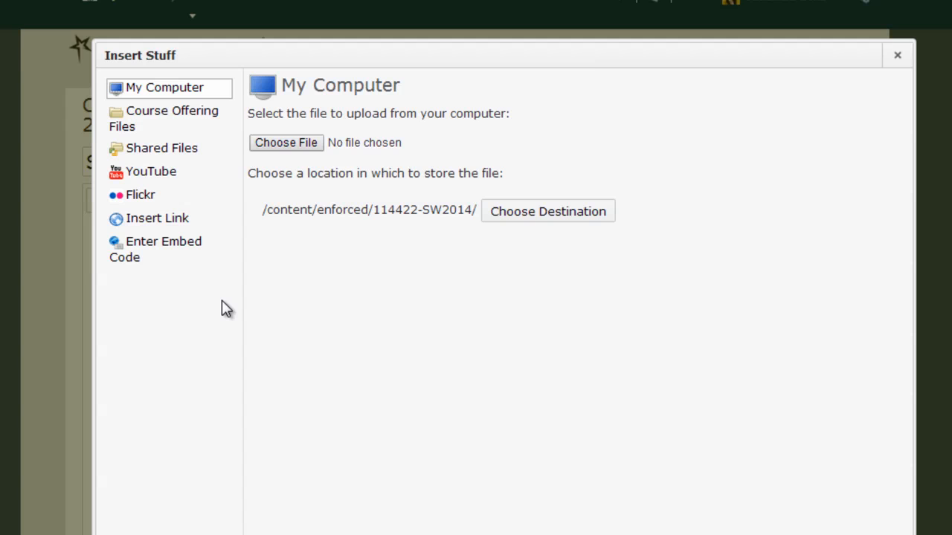
mouse_move(226, 314)
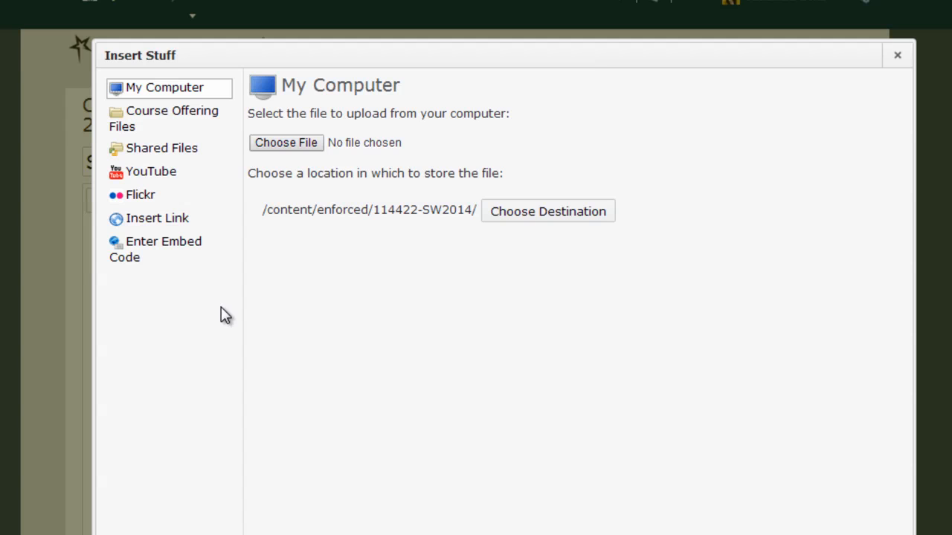
mouse_move(184, 176)
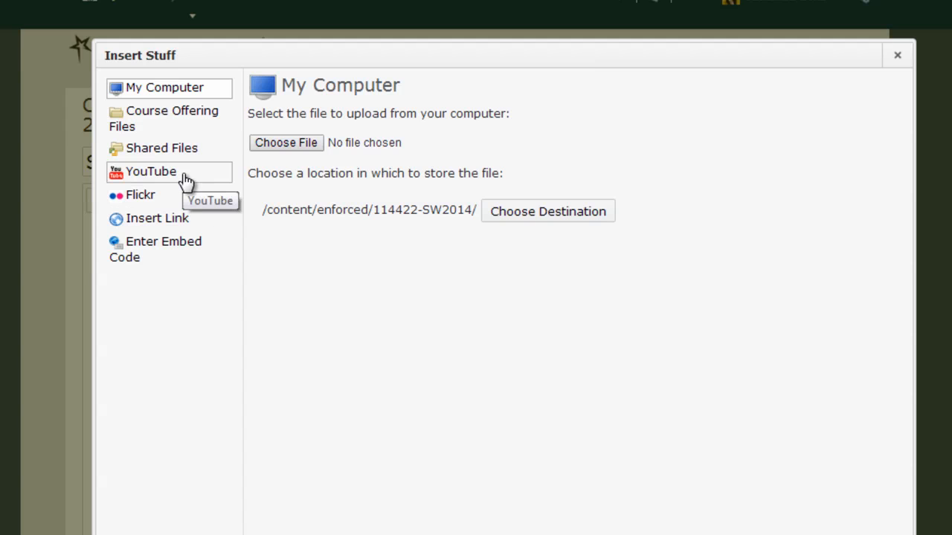
- Search YouTube for 'd2l tutorials', browse the results, then switch to Enter Embed Code
click(151, 171)
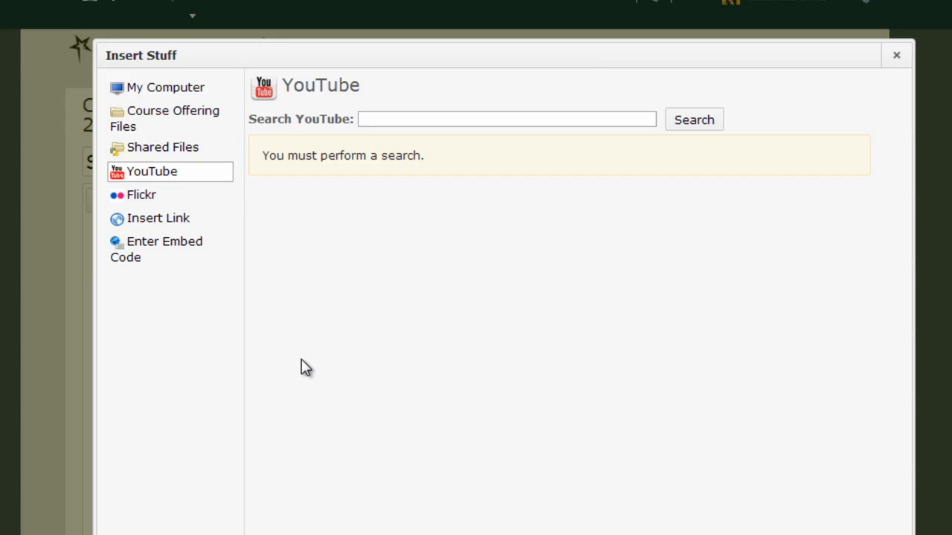
click(506, 119)
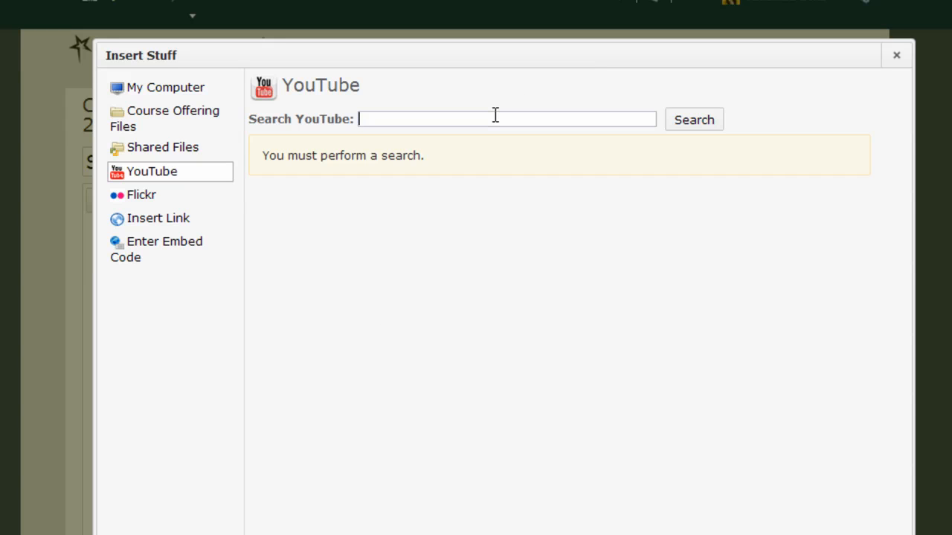
text(d2l tutorials)
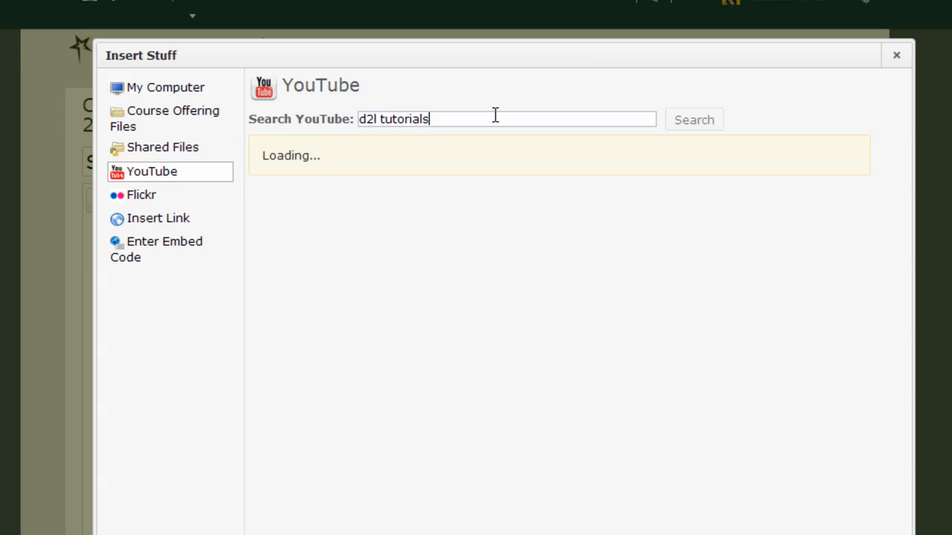
click(693, 120)
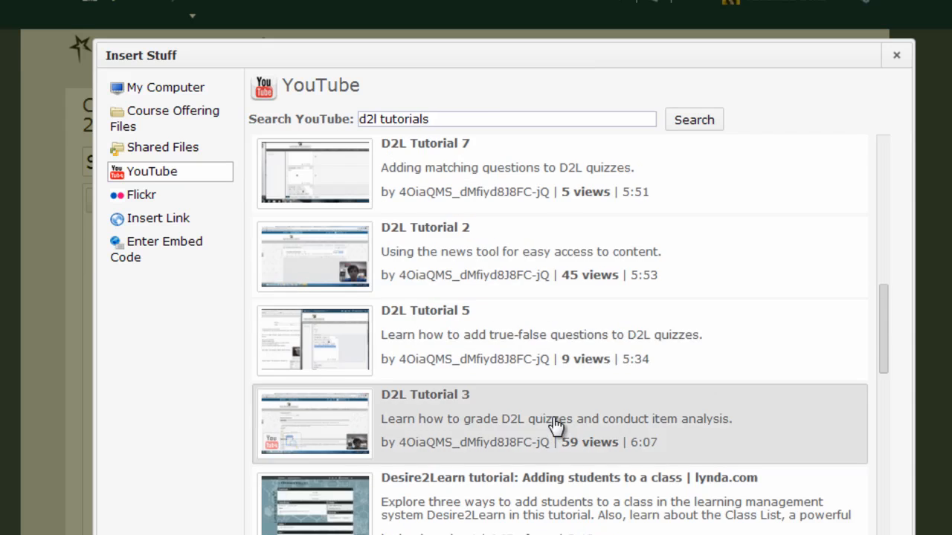
scroll(down, 3)
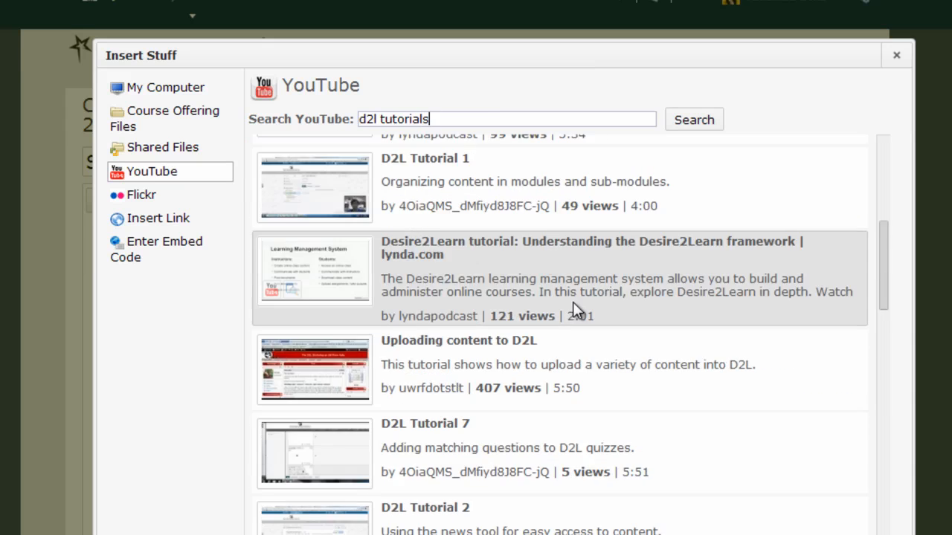
scroll(down, 3)
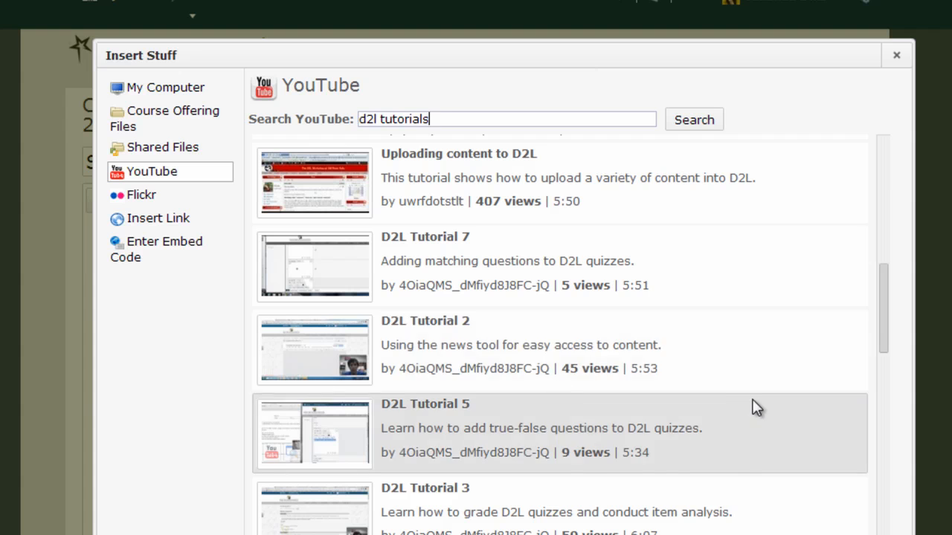
mouse_move(153, 394)
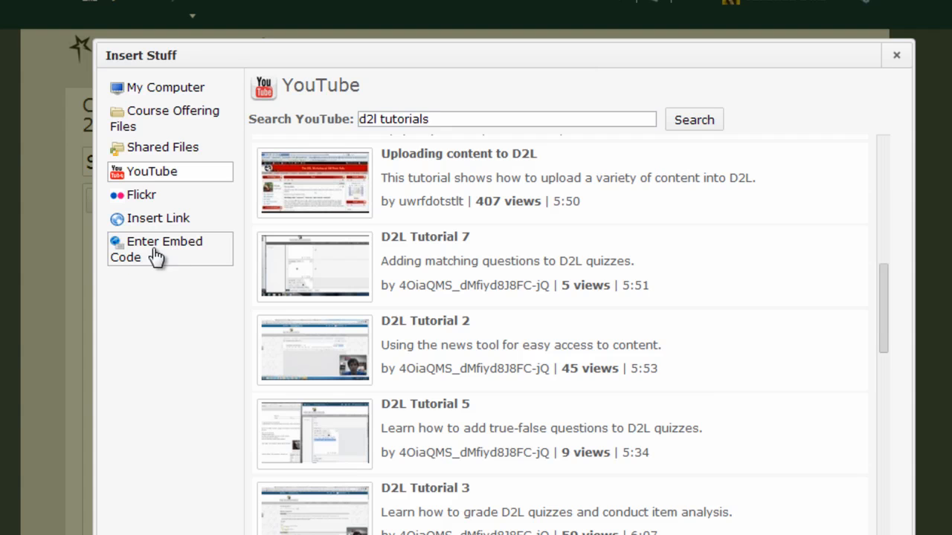
mouse_move(175, 256)
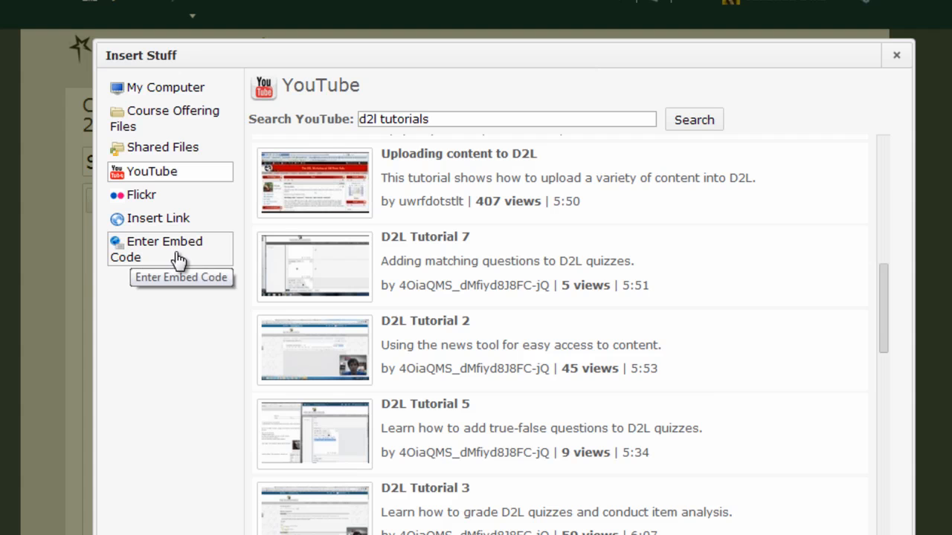
click(164, 249)
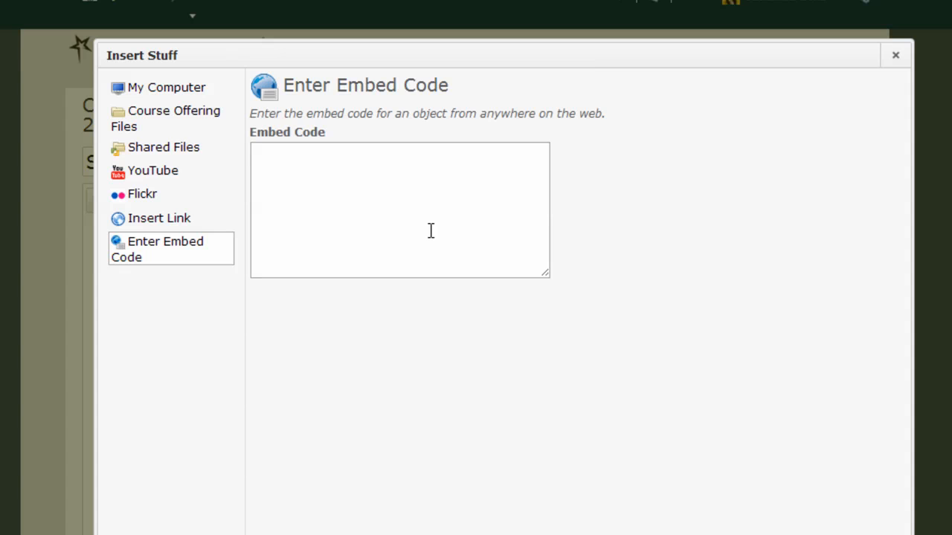
mouse_move(352, 111)
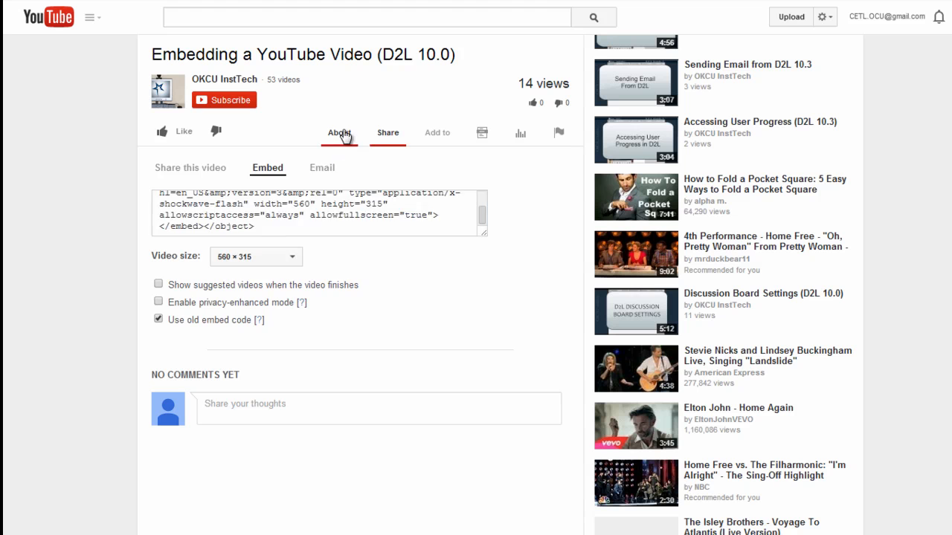
- Show the embed code under Share for 'Embedding a YouTube Video (D2L 10.0)'
click(339, 132)
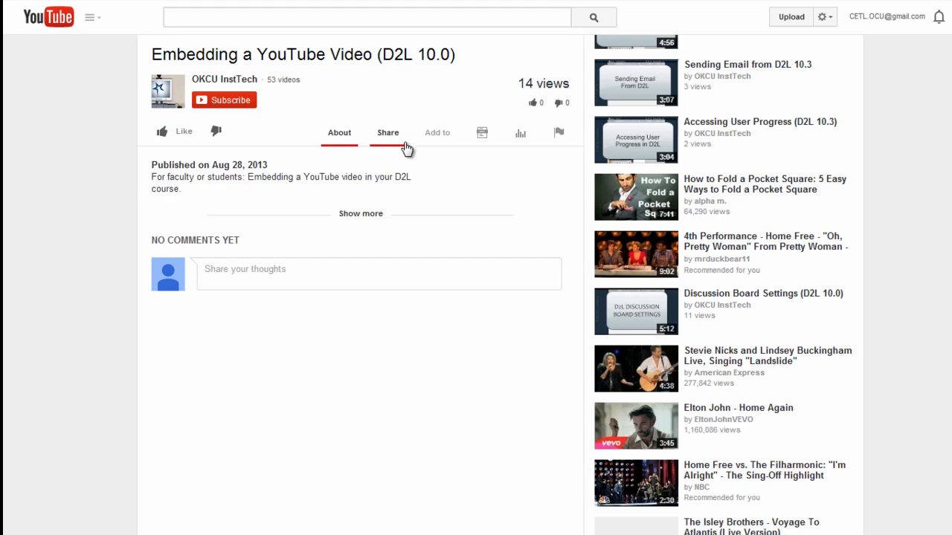
click(387, 132)
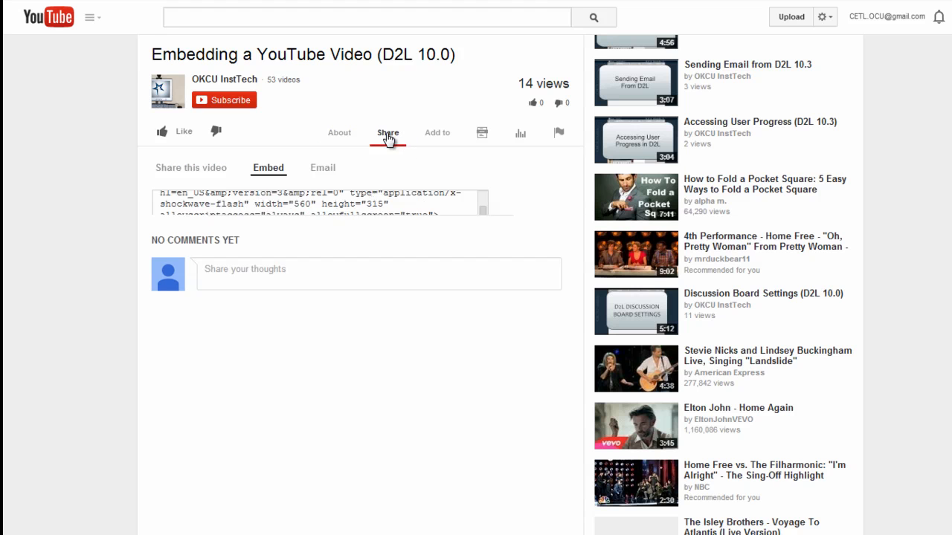
click(190, 168)
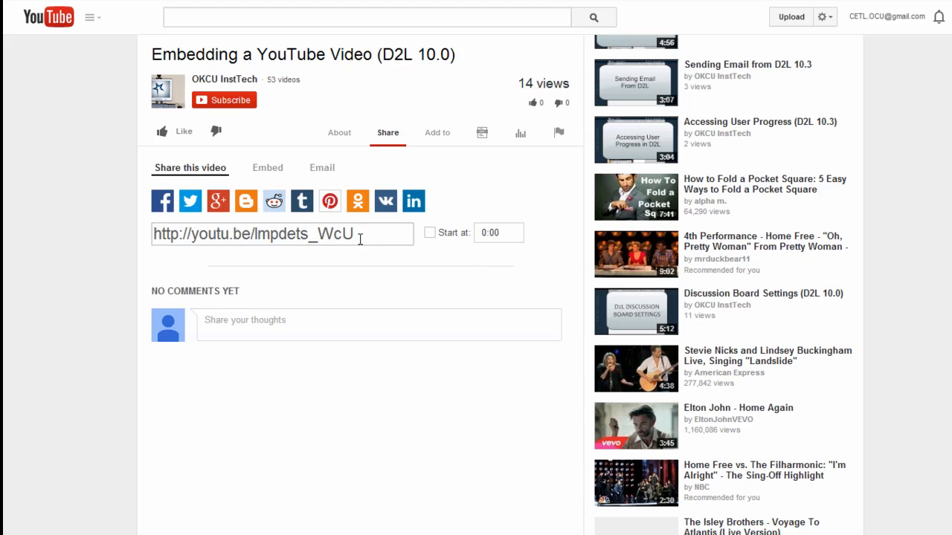
mouse_move(382, 238)
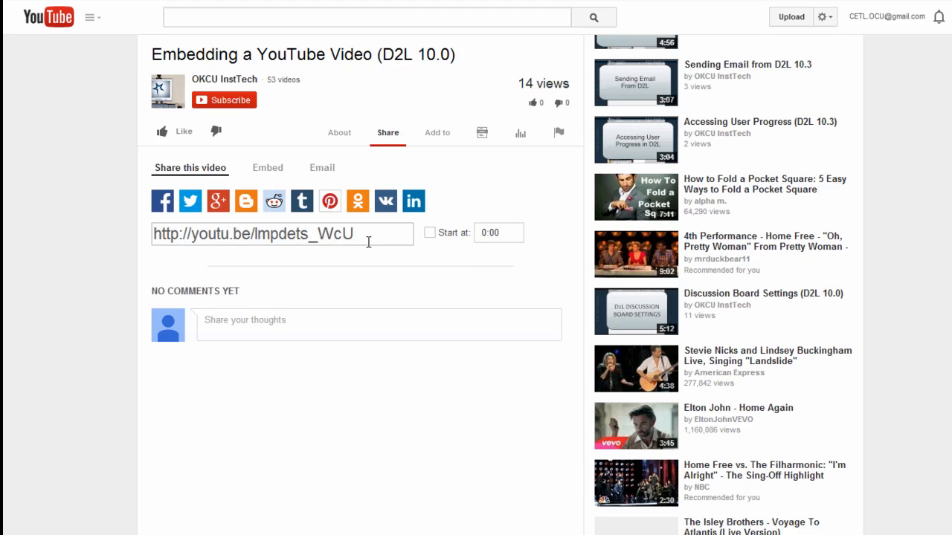
mouse_move(388, 234)
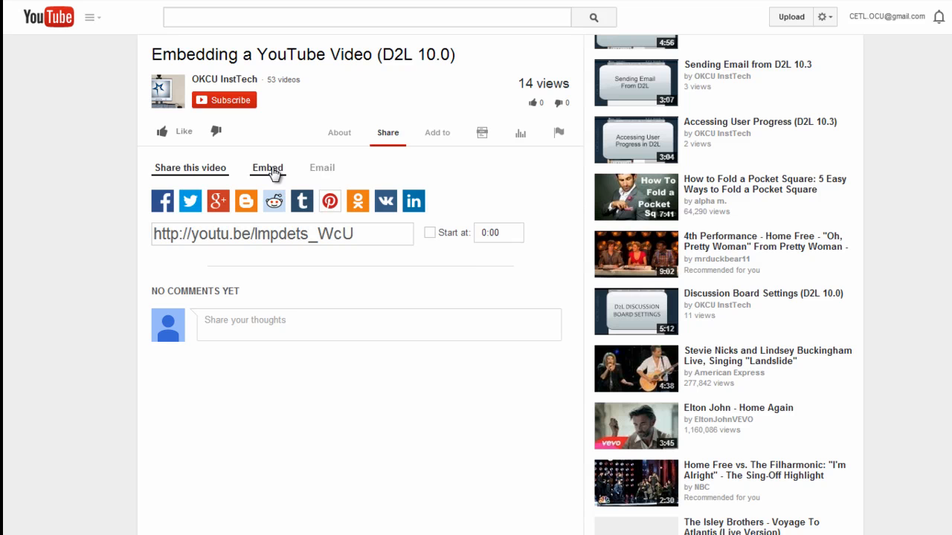
click(267, 167)
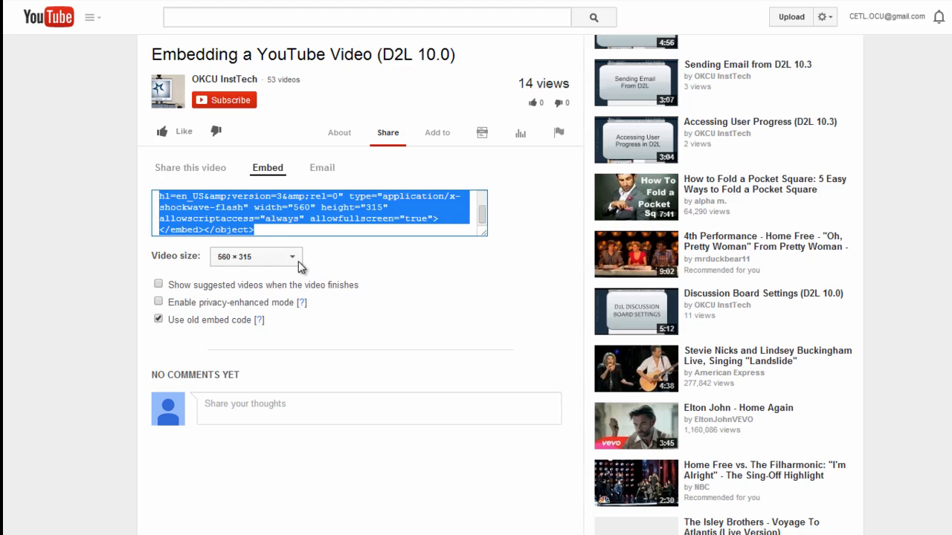
- Switch to the old embed code format and copy the highlighted code
click(255, 256)
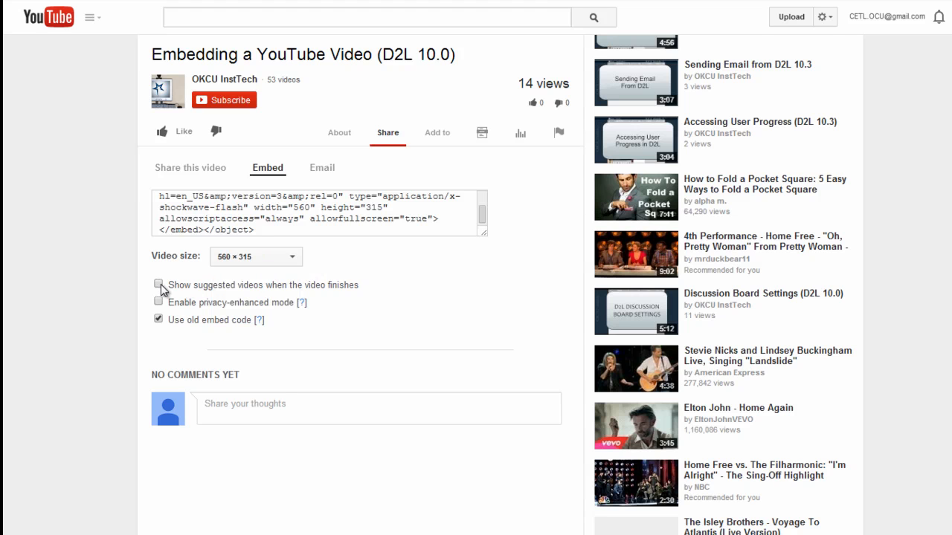
mouse_move(216, 289)
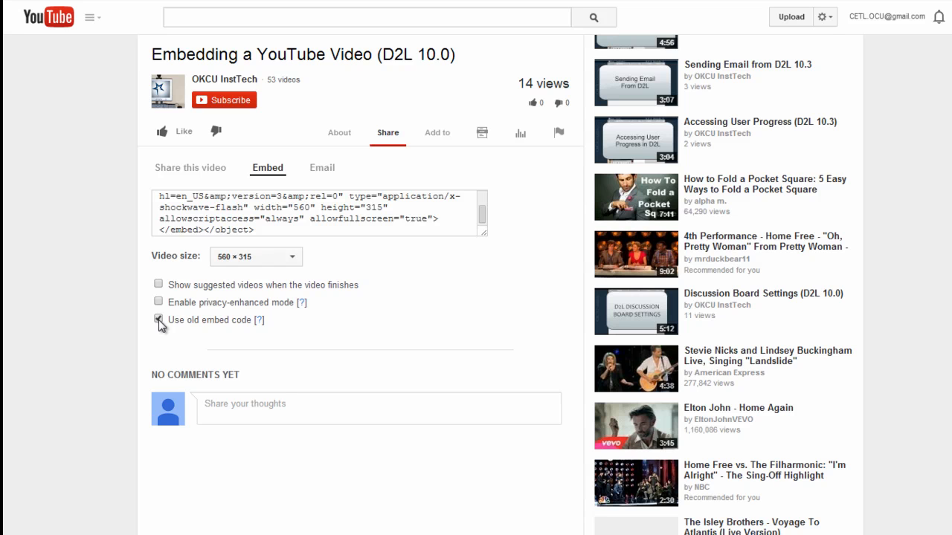
click(157, 320)
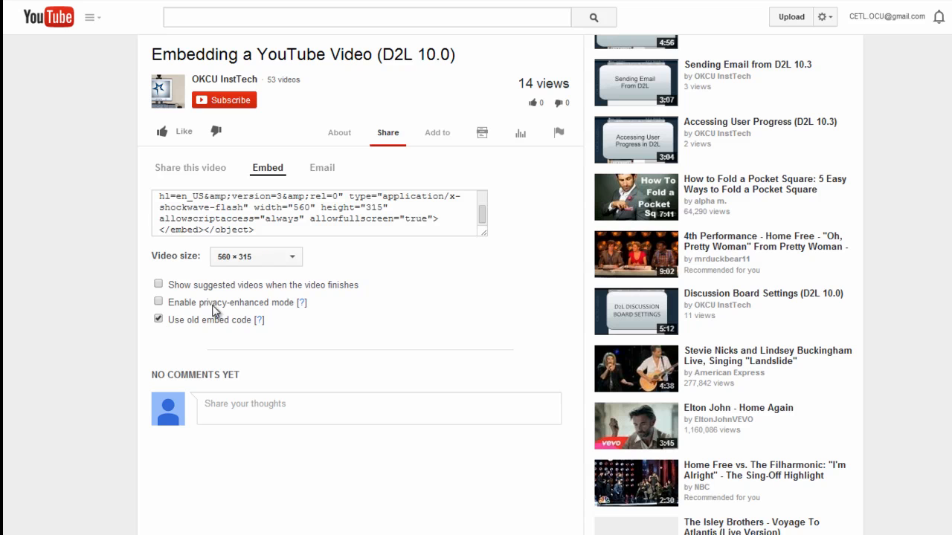
mouse_move(201, 314)
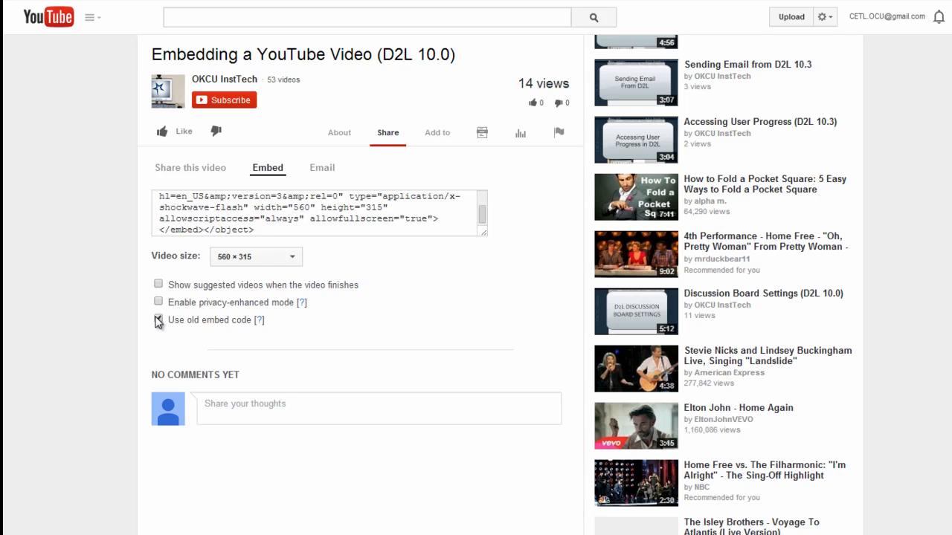
click(158, 319)
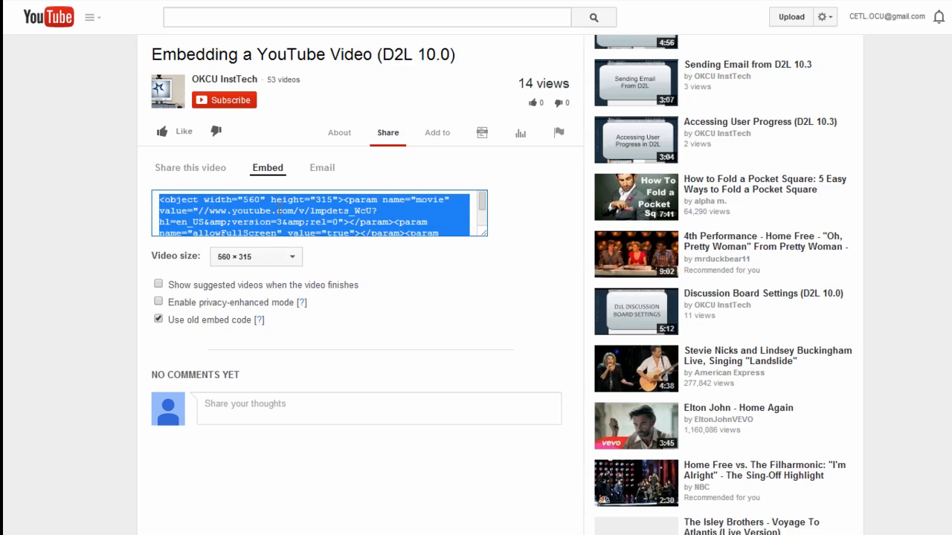
right_click(379, 216)
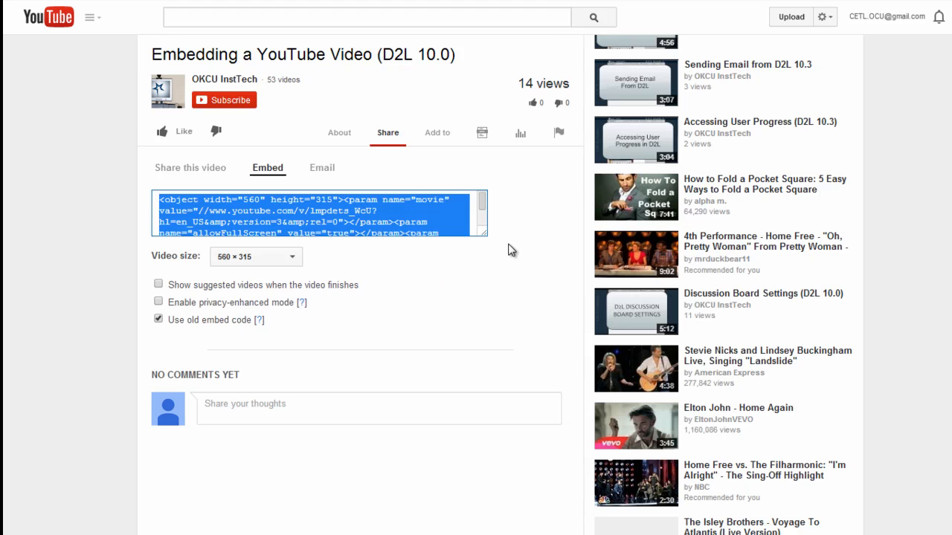
mouse_move(512, 314)
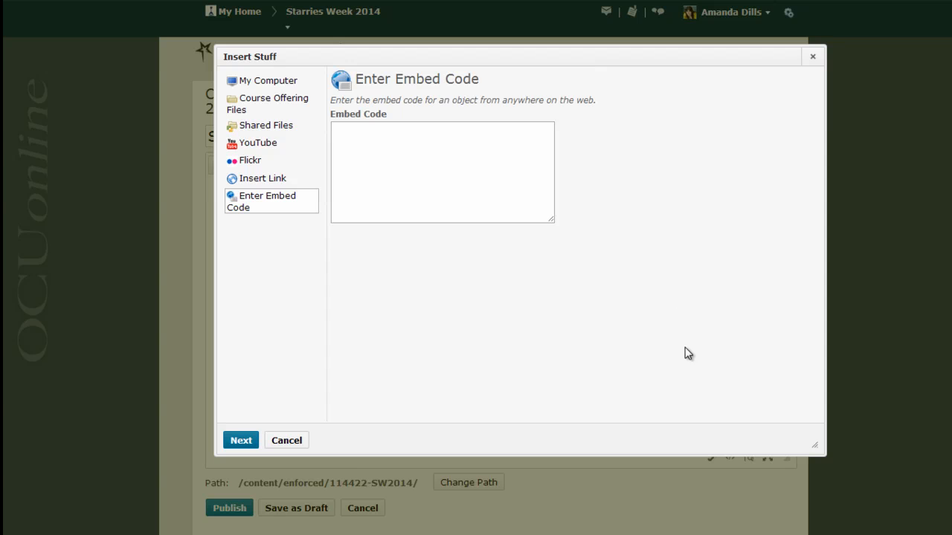
- Paste the old-format YouTube embed code into D2L and continue to the video preview
right_click(442, 171)
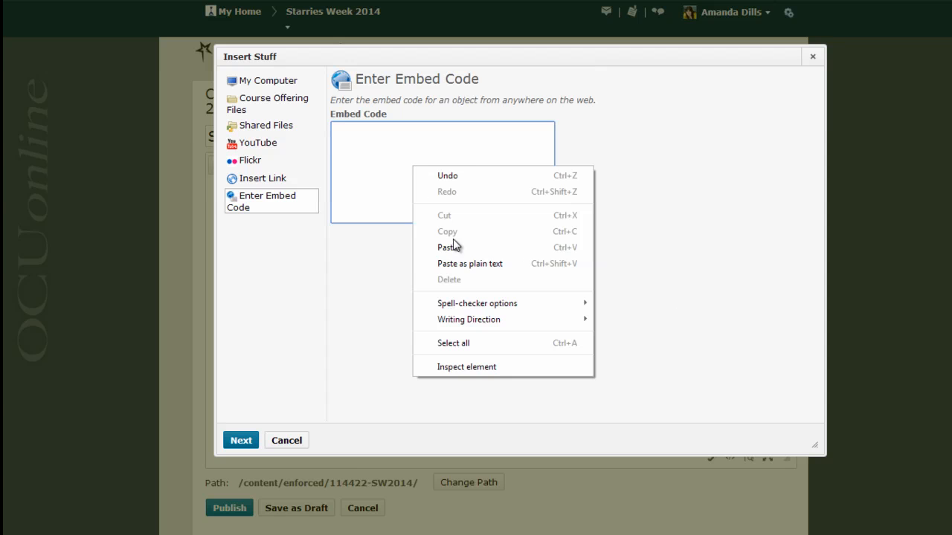
click(447, 247)
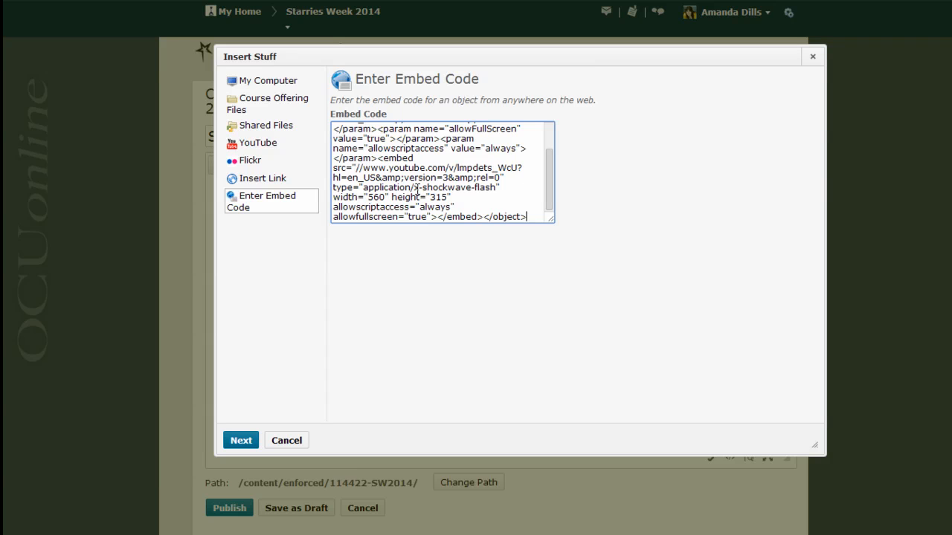
mouse_move(347, 341)
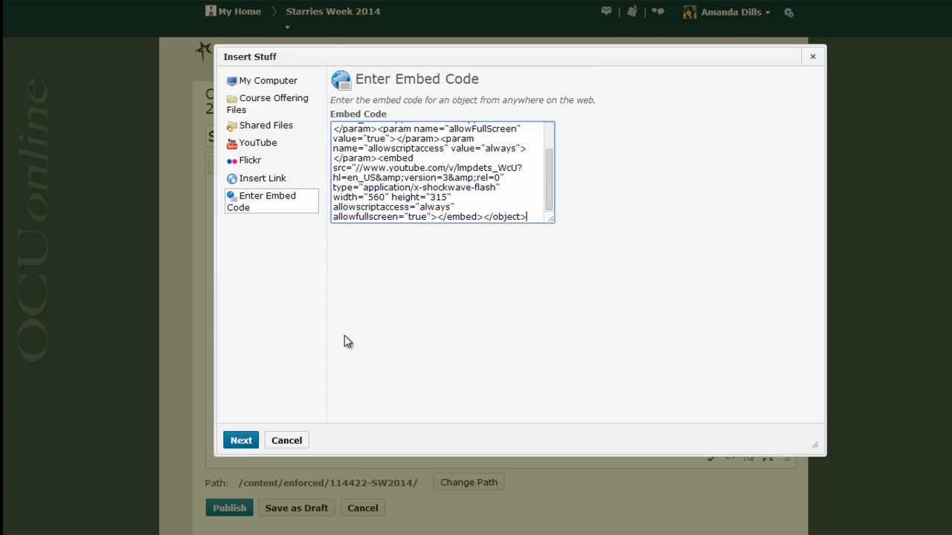
click(240, 440)
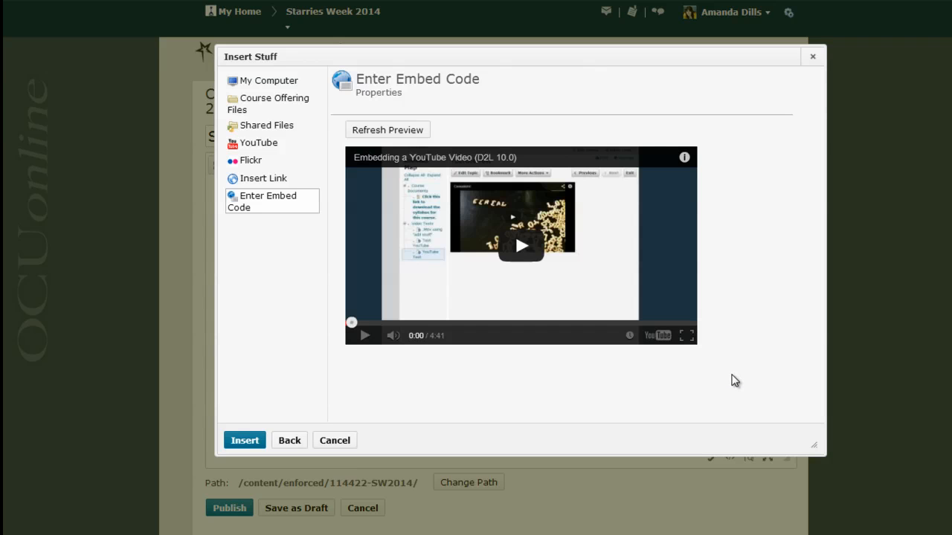
mouse_move(738, 377)
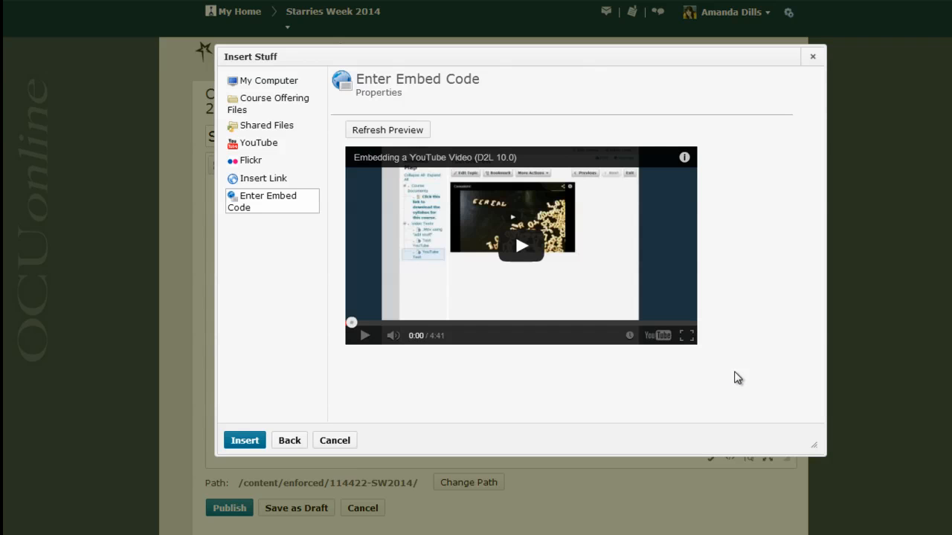
mouse_move(741, 328)
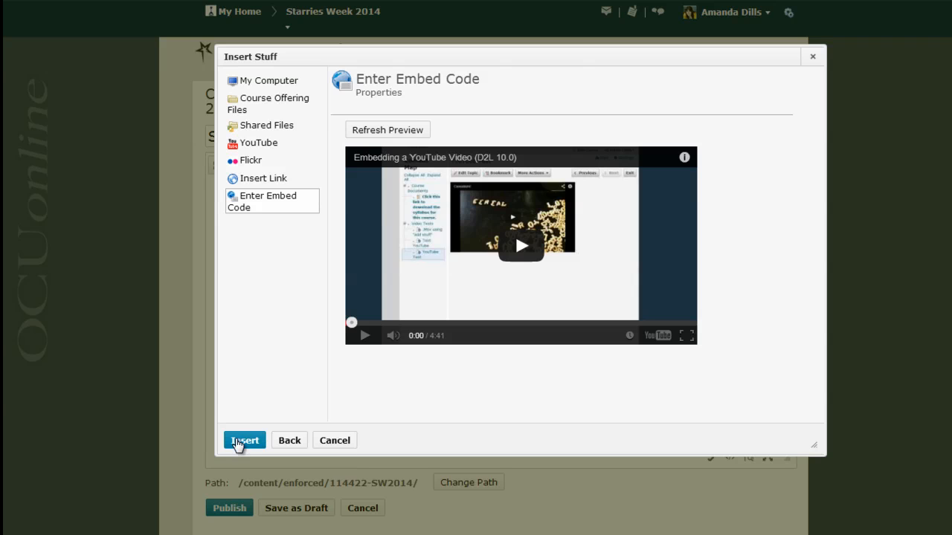
- Insert the video and type 'This is a great video:' above it
click(244, 440)
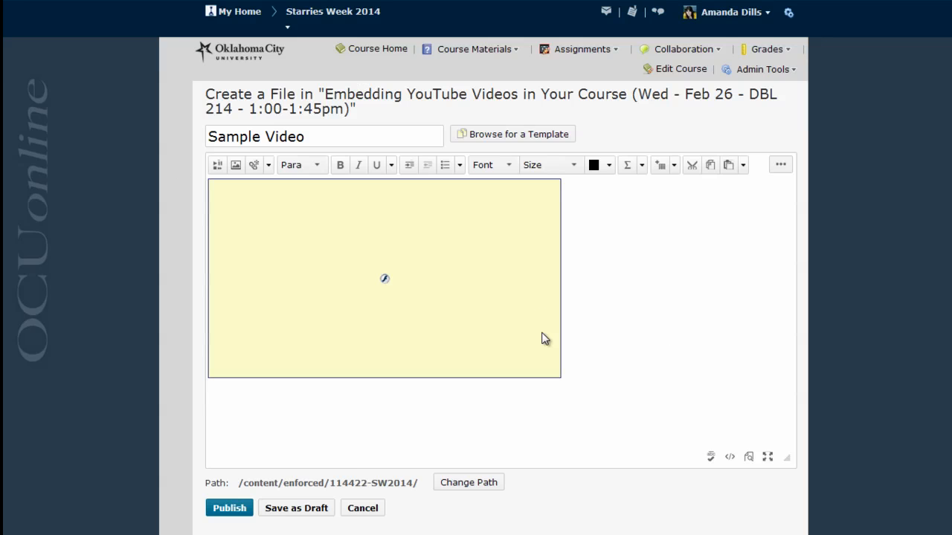
mouse_move(479, 433)
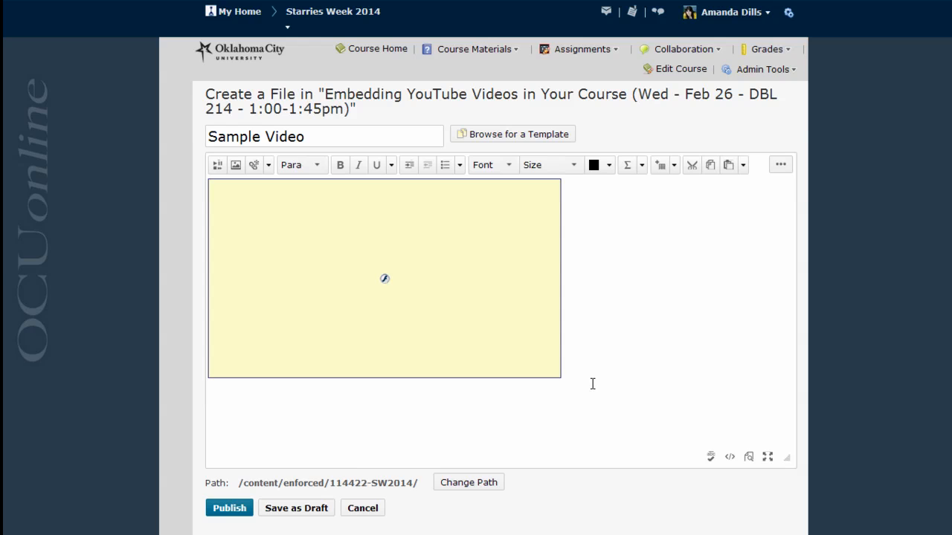
mouse_move(275, 410)
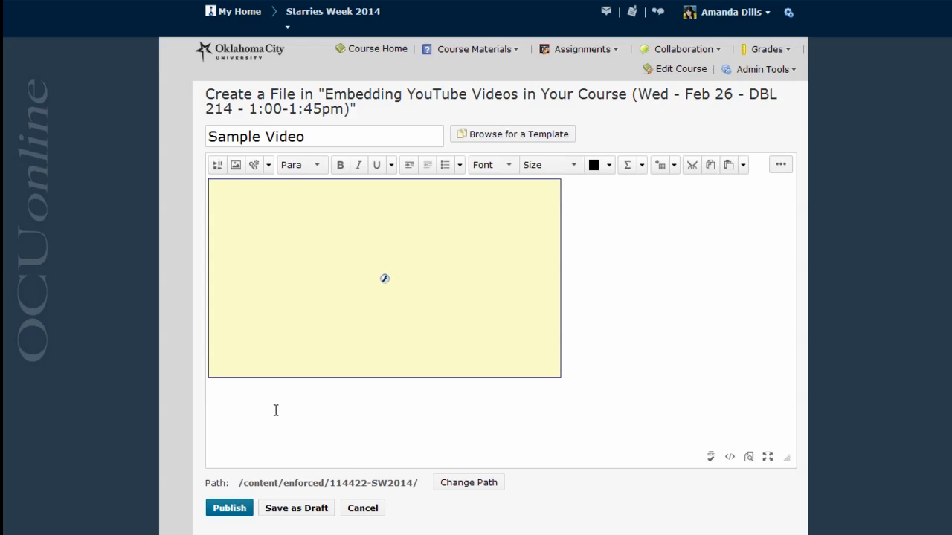
text(This is a great video:)
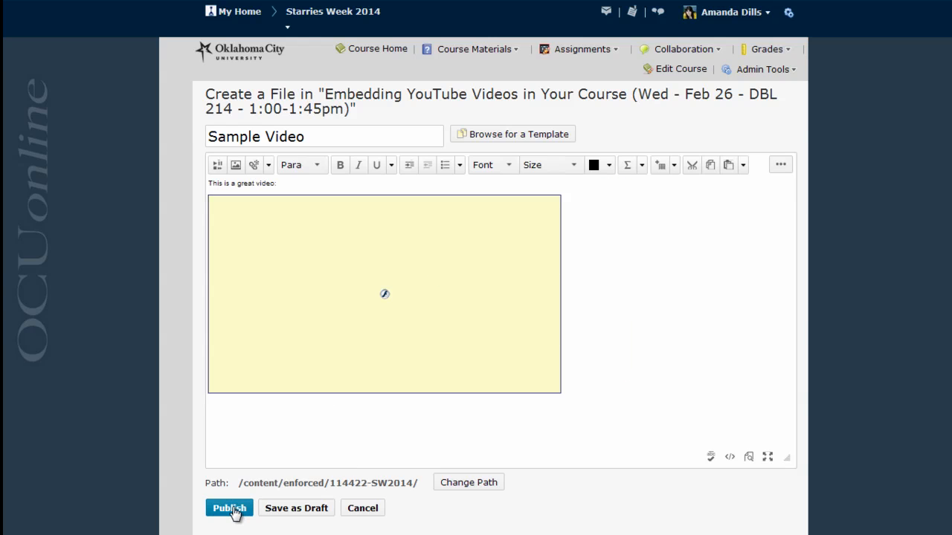
- Publish the Sample Video file and play its embedded video to test it
click(229, 508)
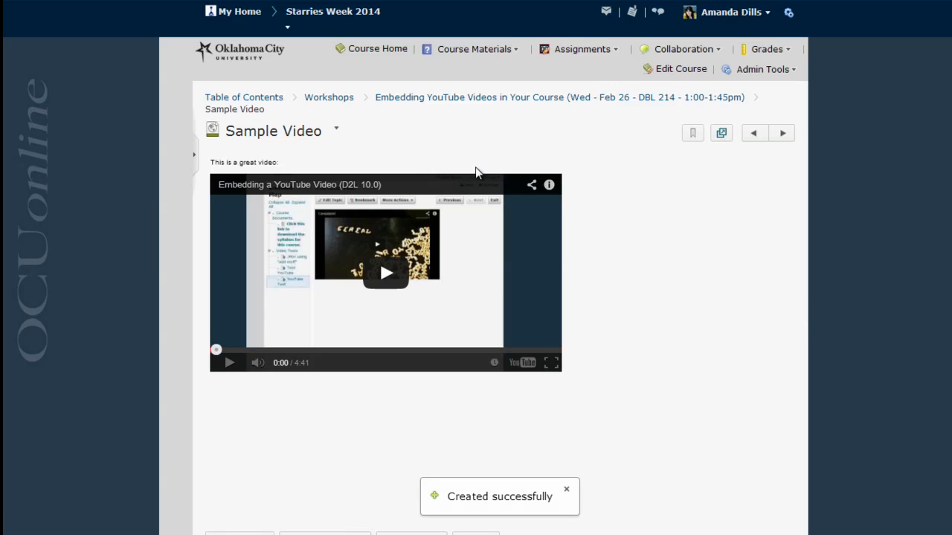
mouse_move(416, 171)
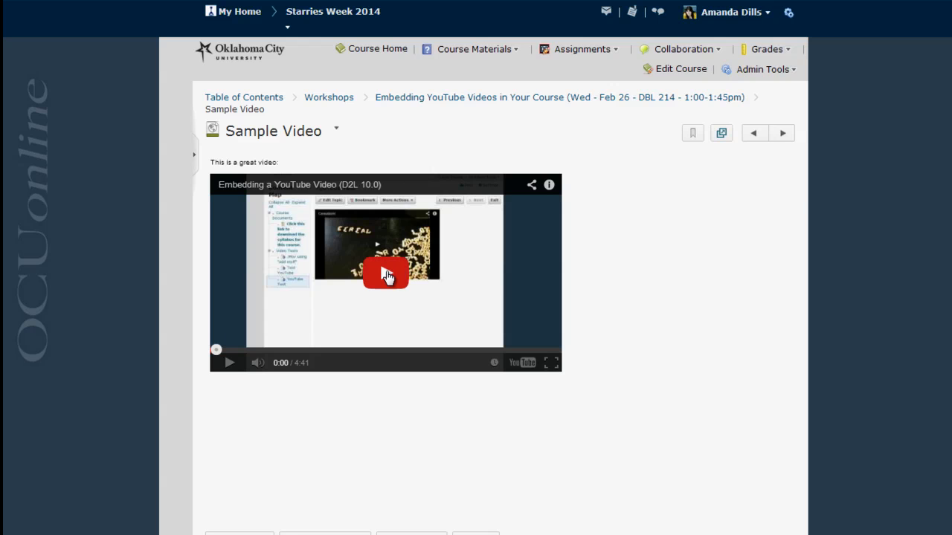
click(385, 272)
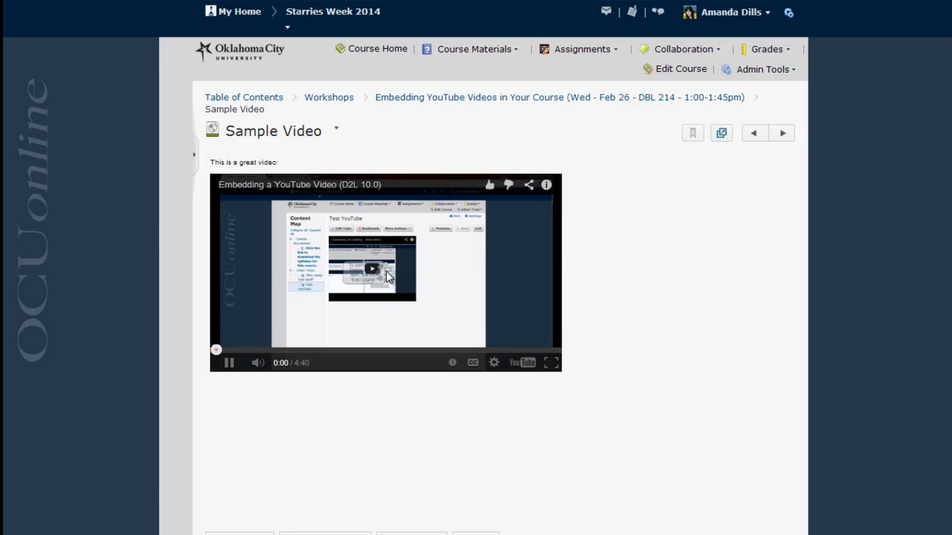